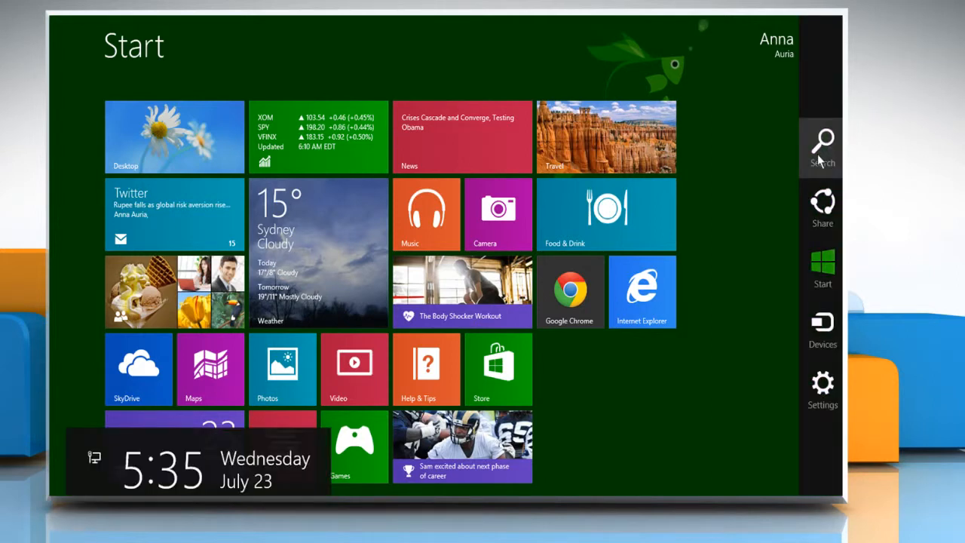
Search the Settings scope for 'country' to reach the Region & language options
click(824, 144)
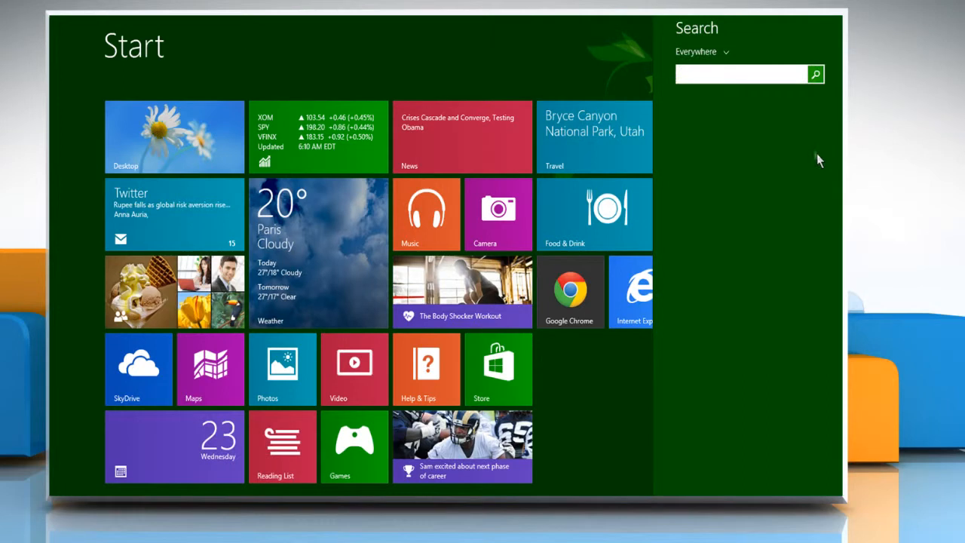
click(700, 51)
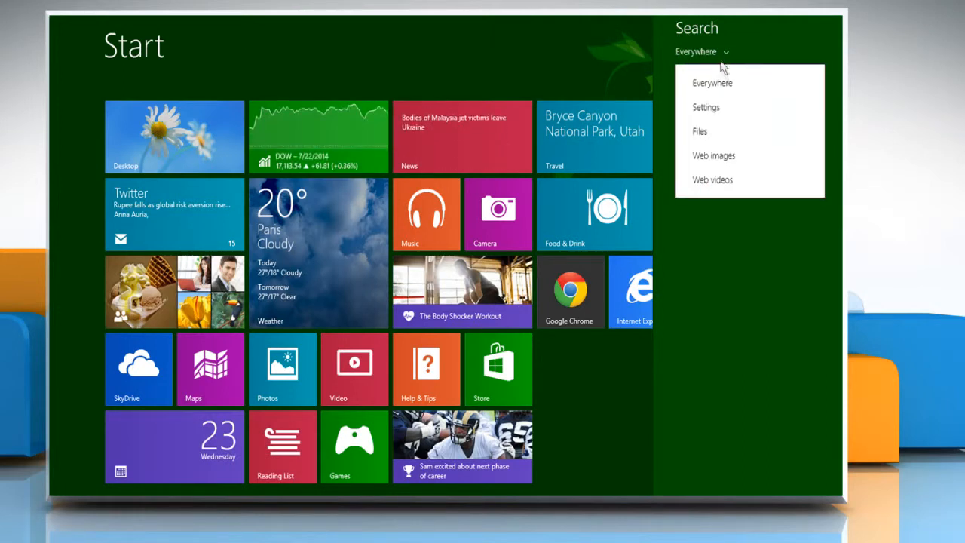
click(706, 106)
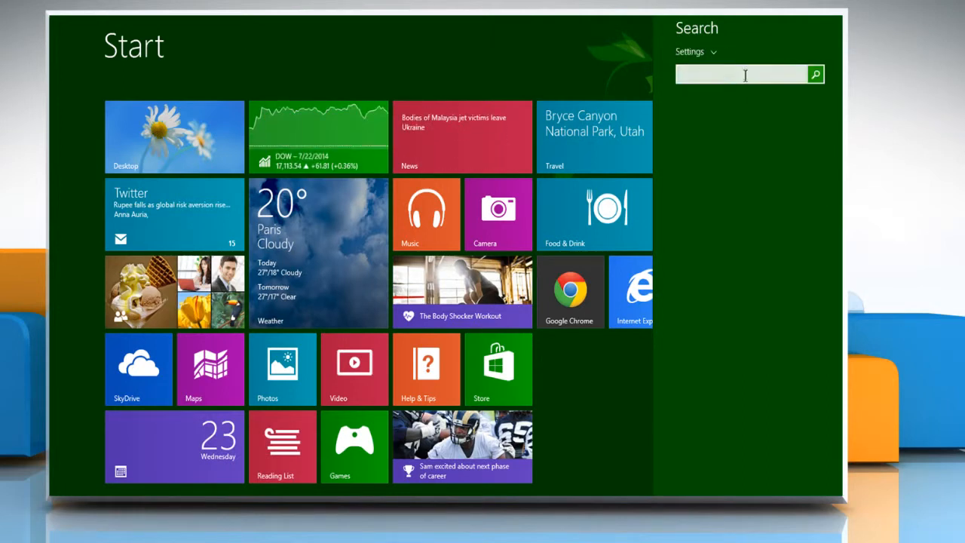
text(count)
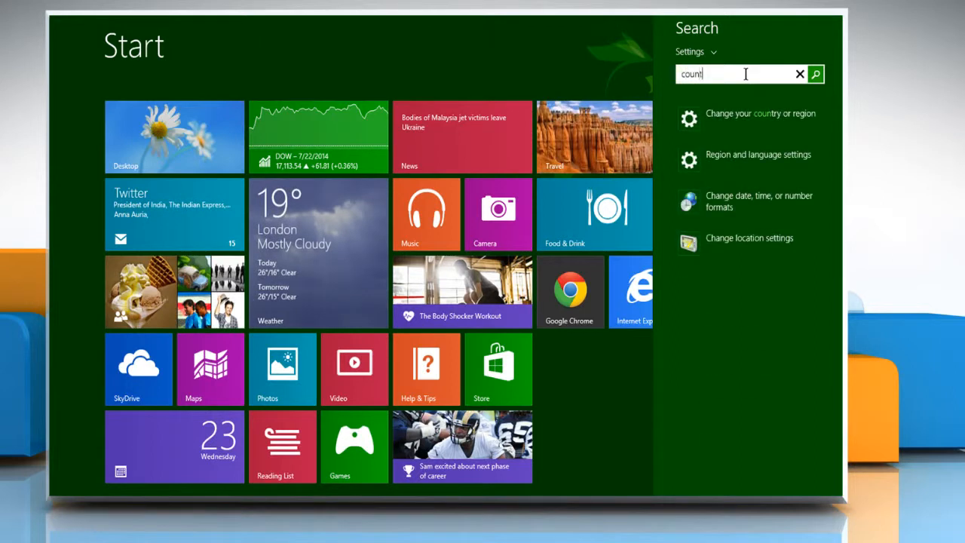
text(ry)
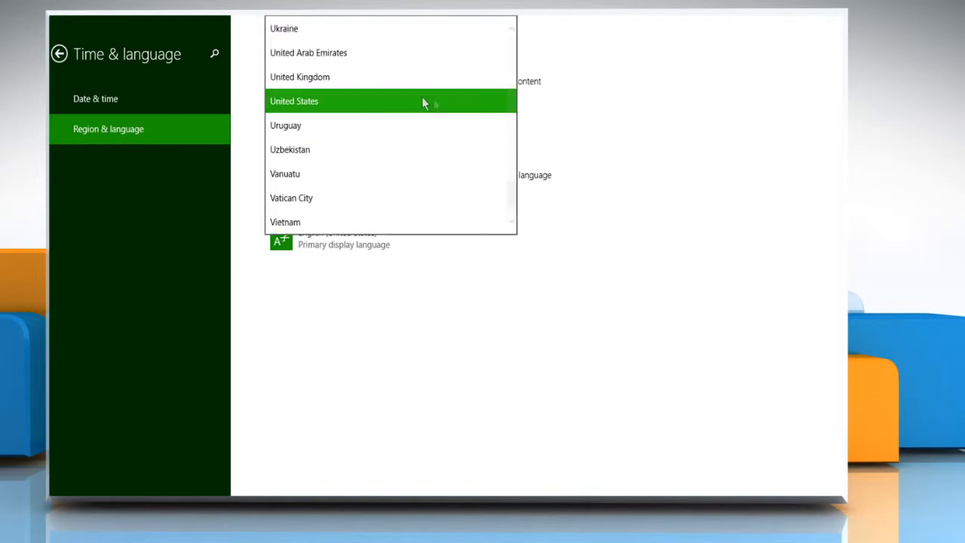
Choose Netherlands from the Country or region list, replacing United States
scroll(up, 3)
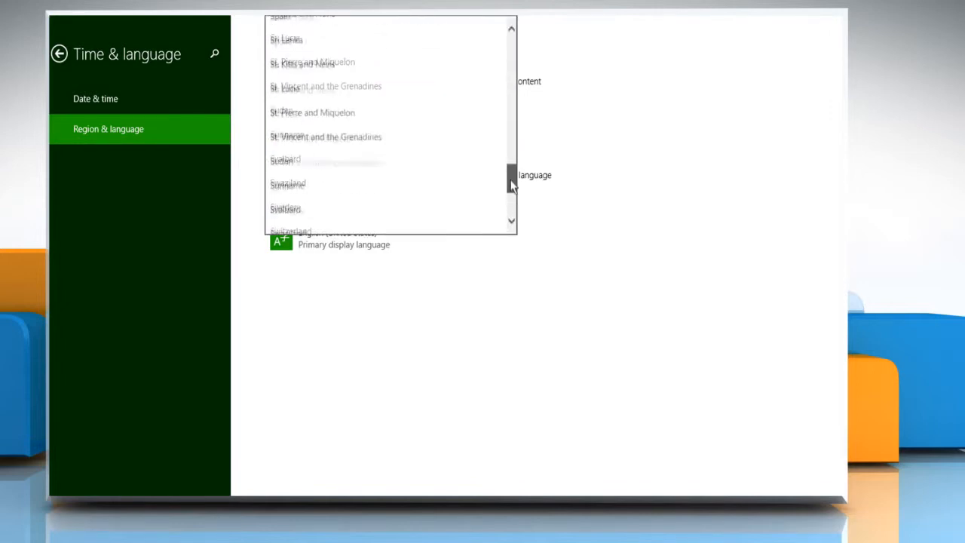
scroll(up, 3)
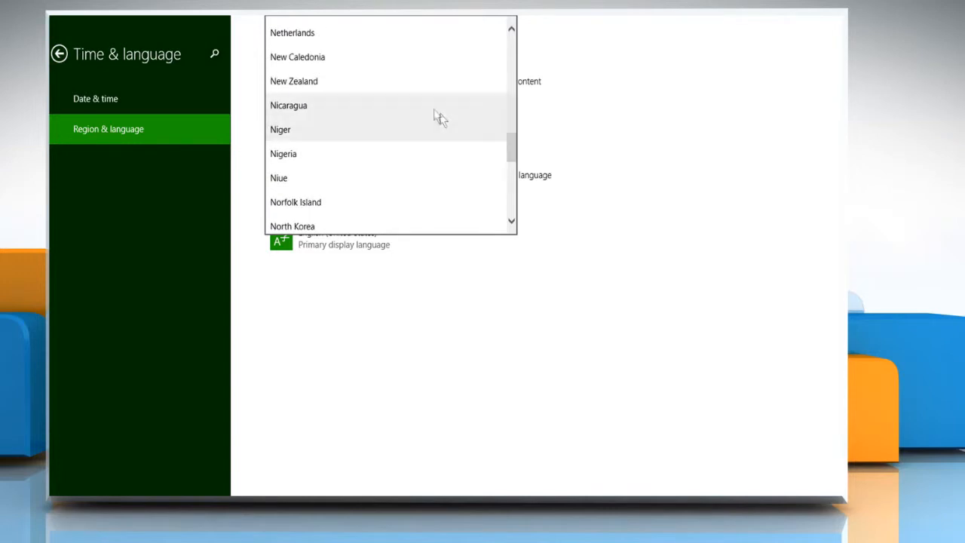
click(292, 33)
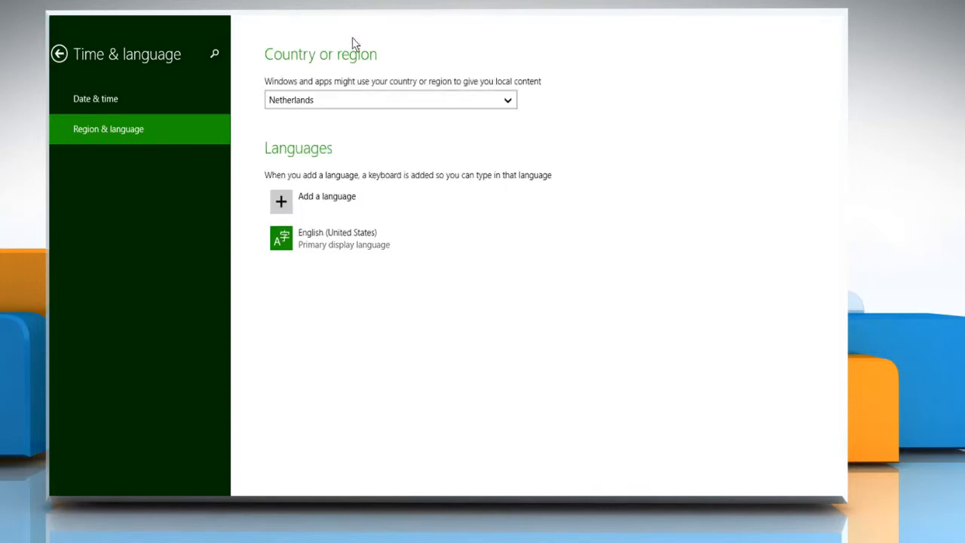
mouse_move(329, 105)
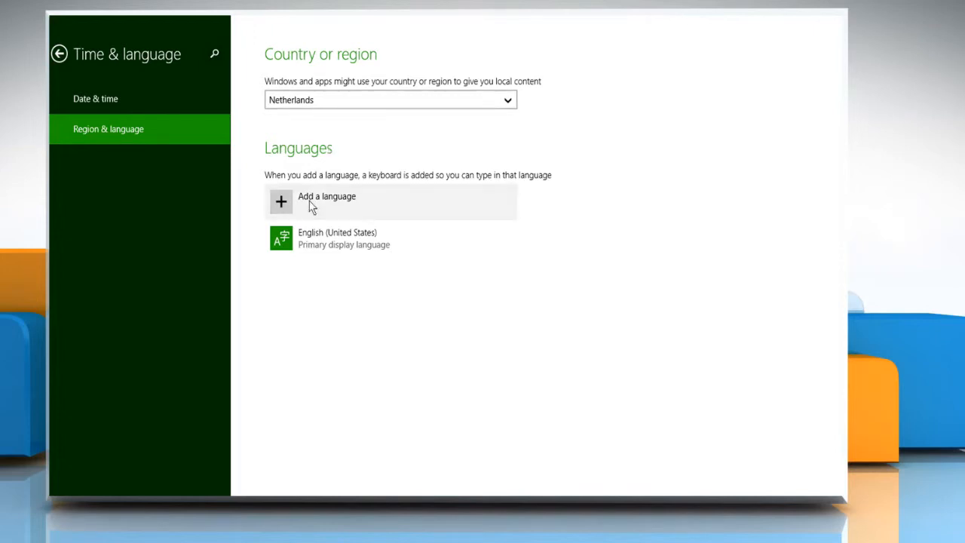
Add Nederlands (Dutch) as a new language beneath English (United States)
click(326, 202)
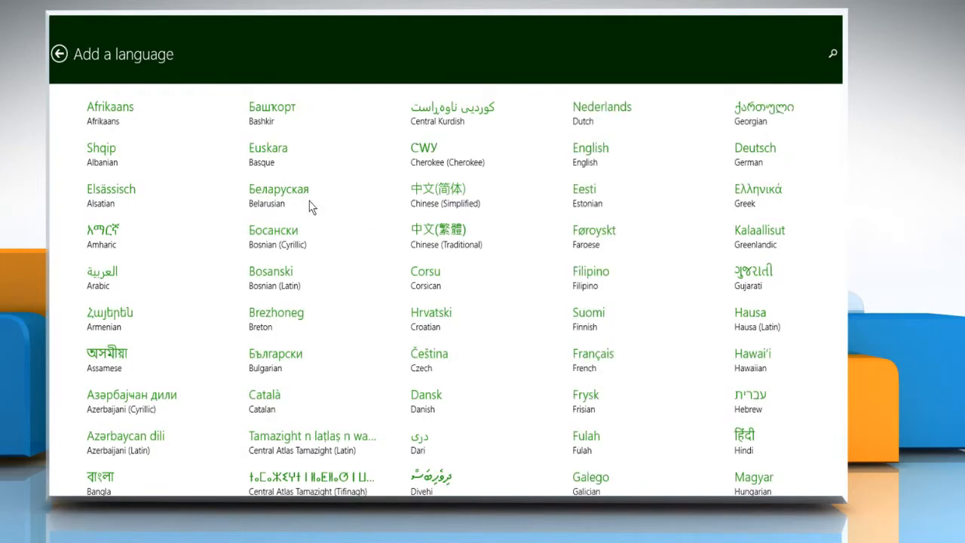
mouse_move(621, 123)
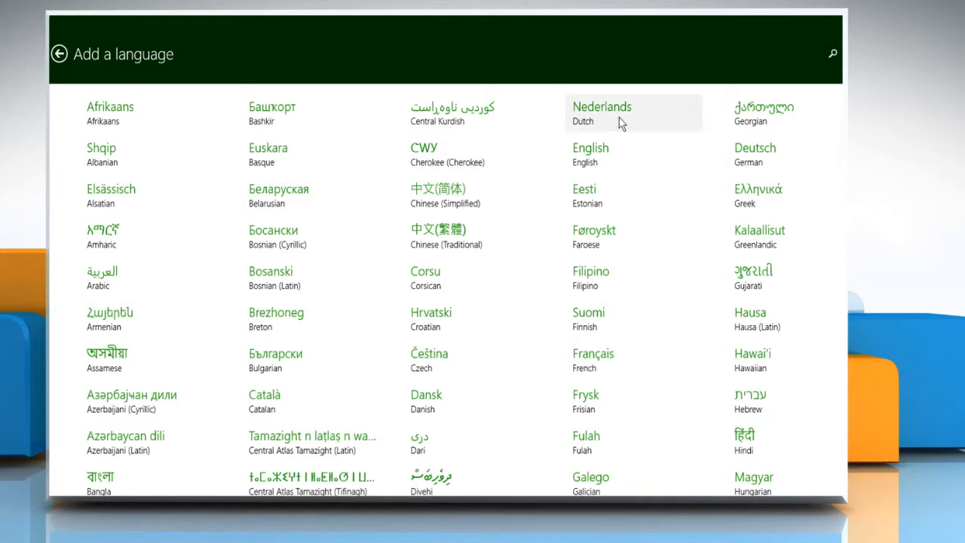
click(602, 113)
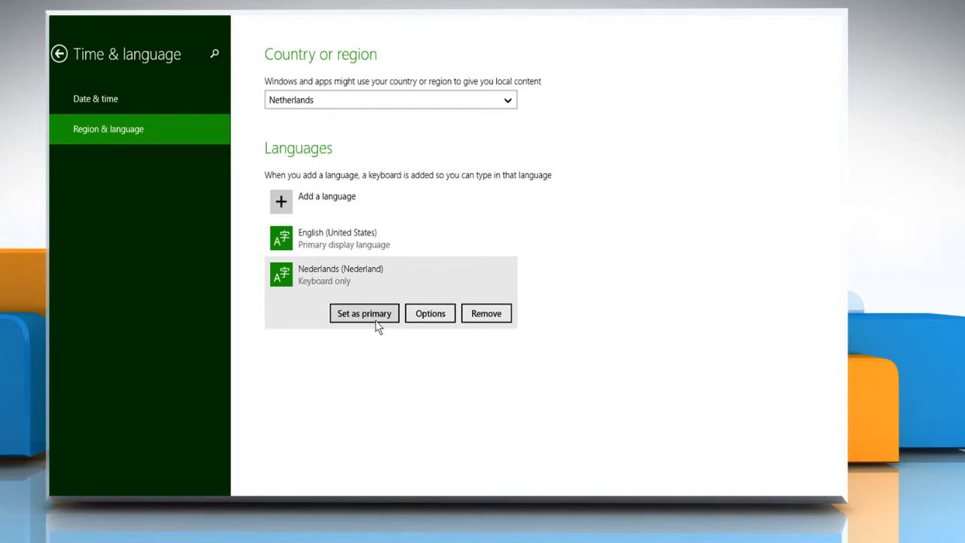
Set Nederlands (Nederland) as primary, moving it above English (United States)
click(364, 312)
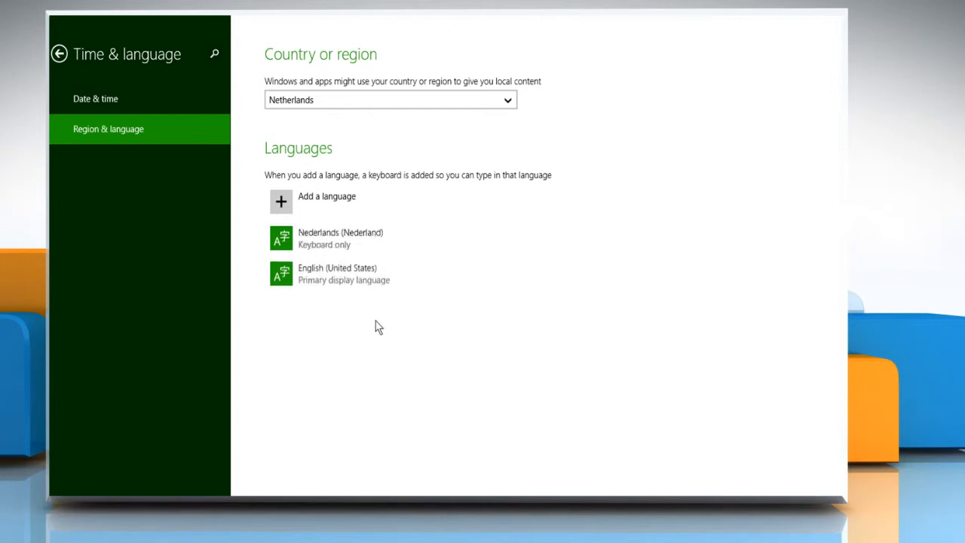